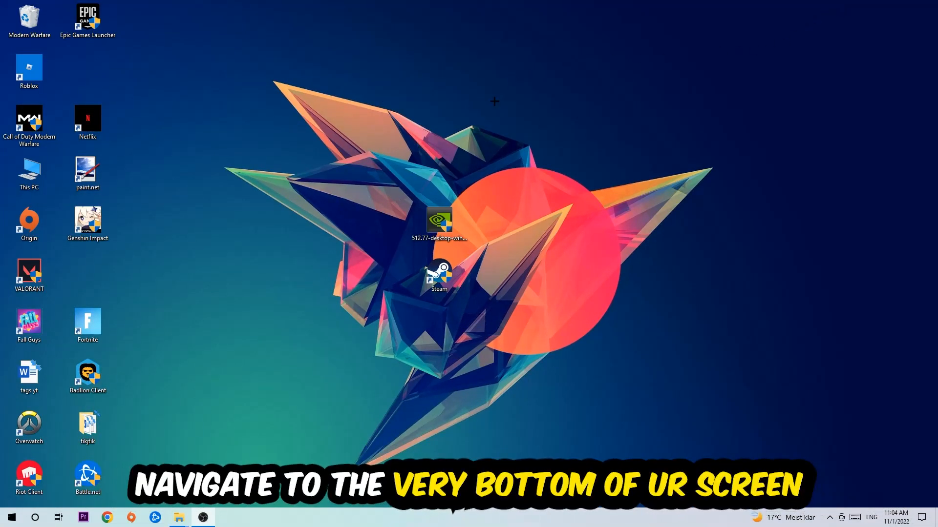
{"action": "mouse_move", "coordinate": [437, 197]}
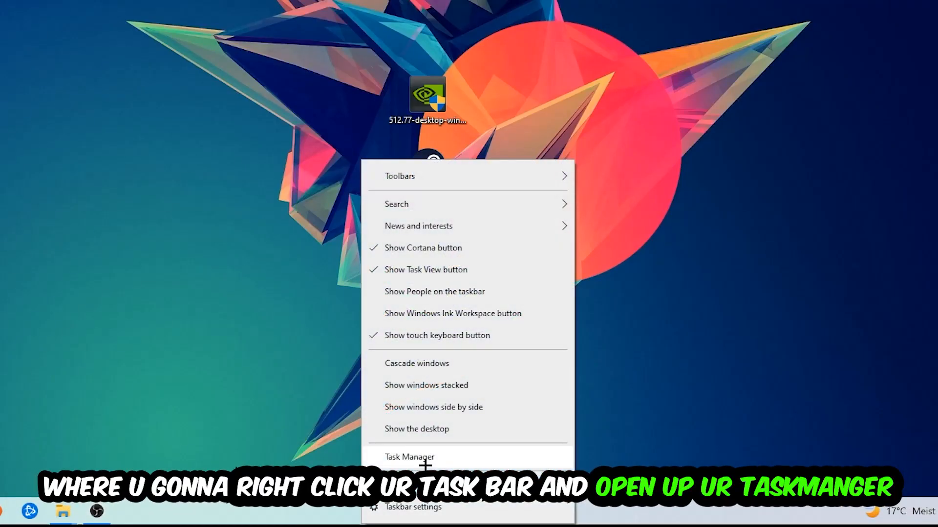
Open Task Manager, browse the running processes, and right-click DPHelper Application for its actions
{"action": "left_click", "coordinate": [409, 457]}
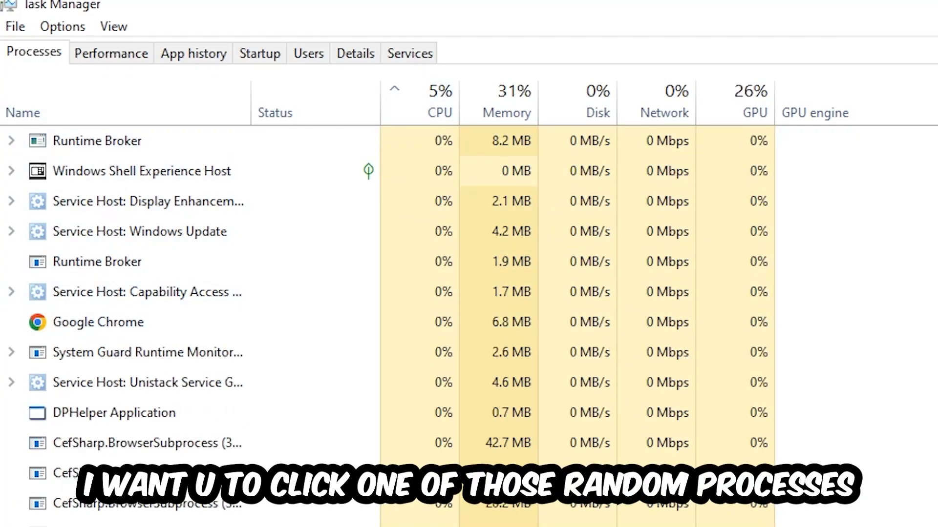
{"action": "left_click", "coordinate": [114, 412]}
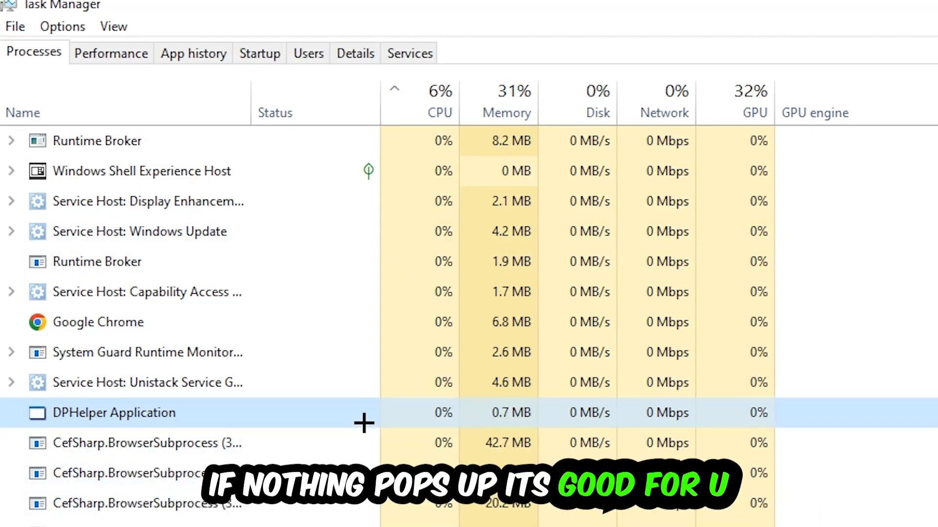
{"action": "scroll", "scroll_direction": "down", "scroll_amount": 3}
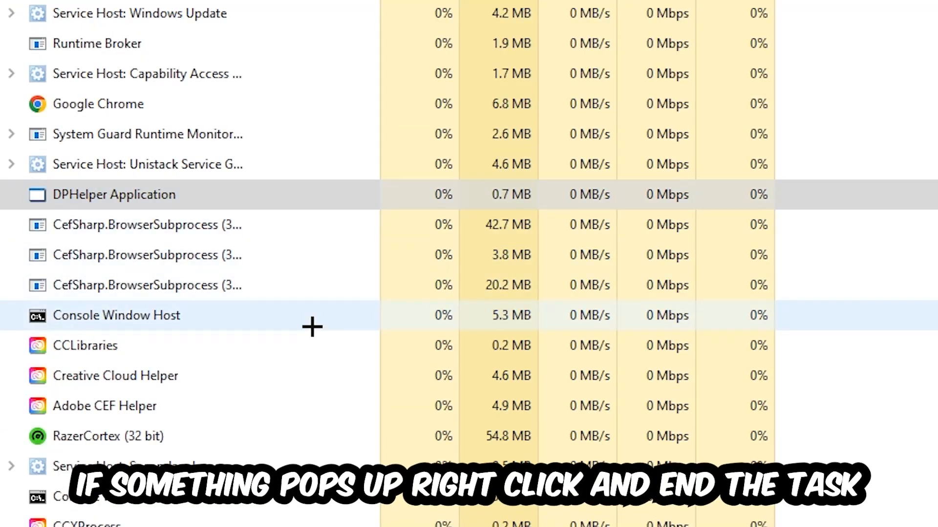
{"action": "right_click", "coordinate": [116, 315]}
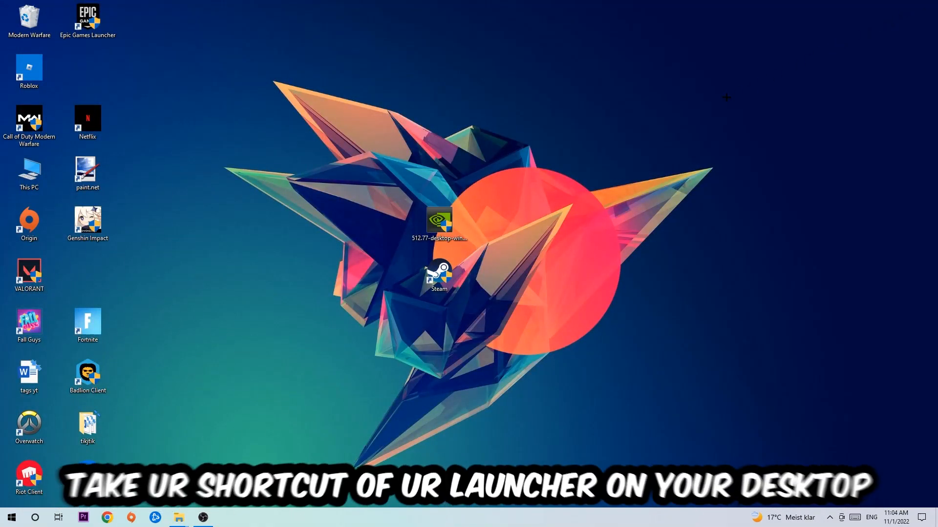
Drag the Steam shortcut to the upper left and open its Properties
{"action": "left_click", "coordinate": [439, 274]}
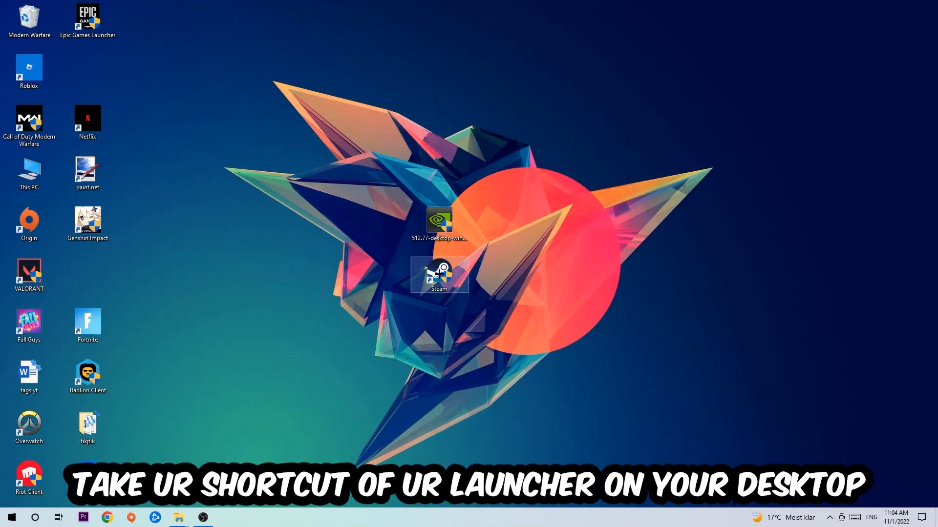
{"action": "left_click_drag", "start_coordinate": [439, 275], "coordinate": [557, 173]}
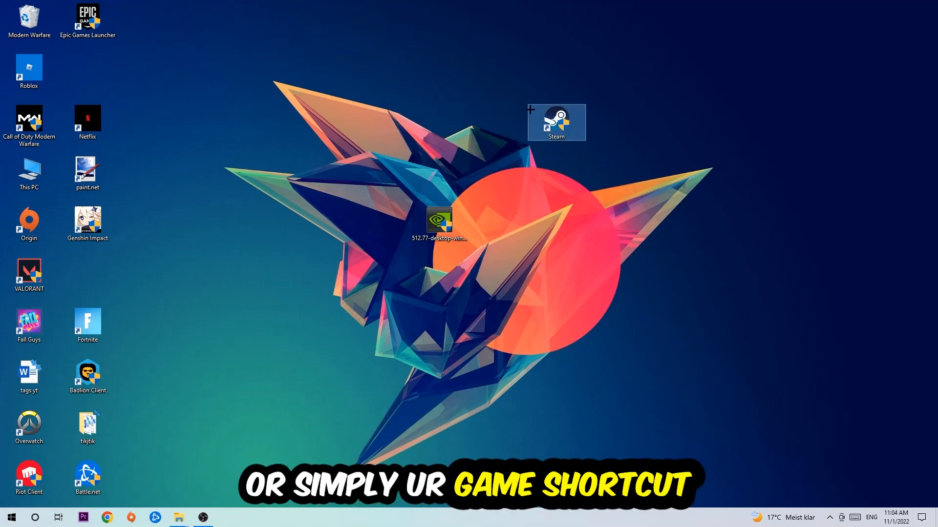
{"action": "left_click_drag", "start_coordinate": [557, 123], "coordinate": [321, 123]}
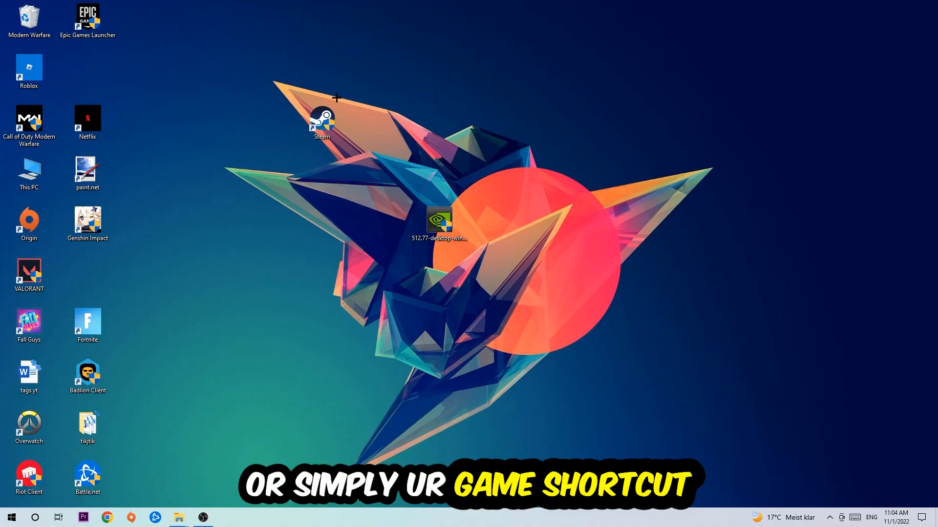
{"action": "right_click", "coordinate": [322, 123]}
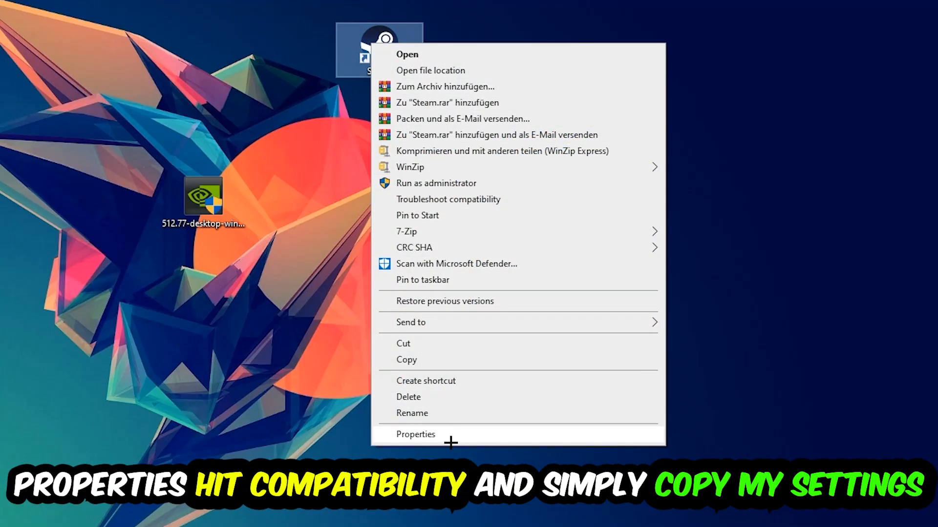
{"action": "left_click", "coordinate": [416, 435]}
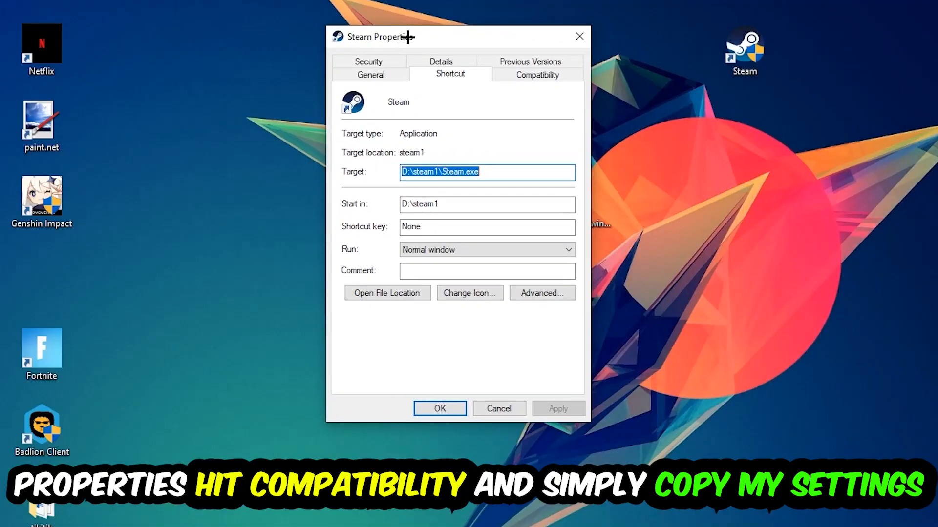
Enable Windows 8 compatibility mode and Run as administrator, confirm, then move the Steam shortcut centre-ward
{"action": "left_click", "coordinate": [536, 73]}
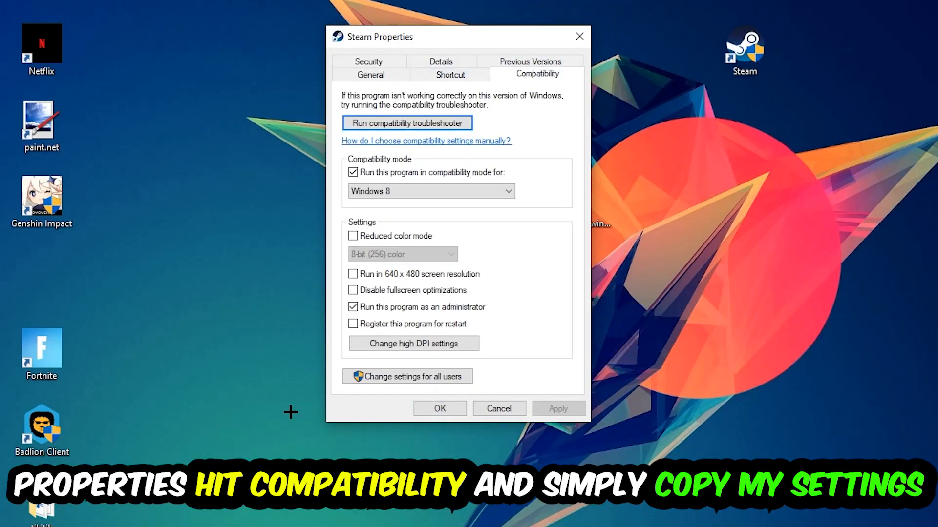
{"action": "mouse_move", "coordinate": [335, 181]}
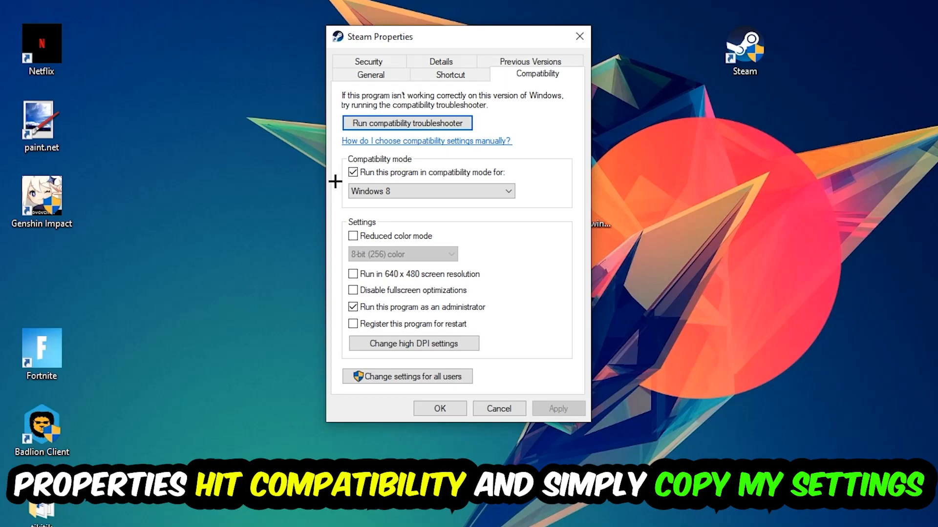
{"action": "left_click", "coordinate": [353, 172]}
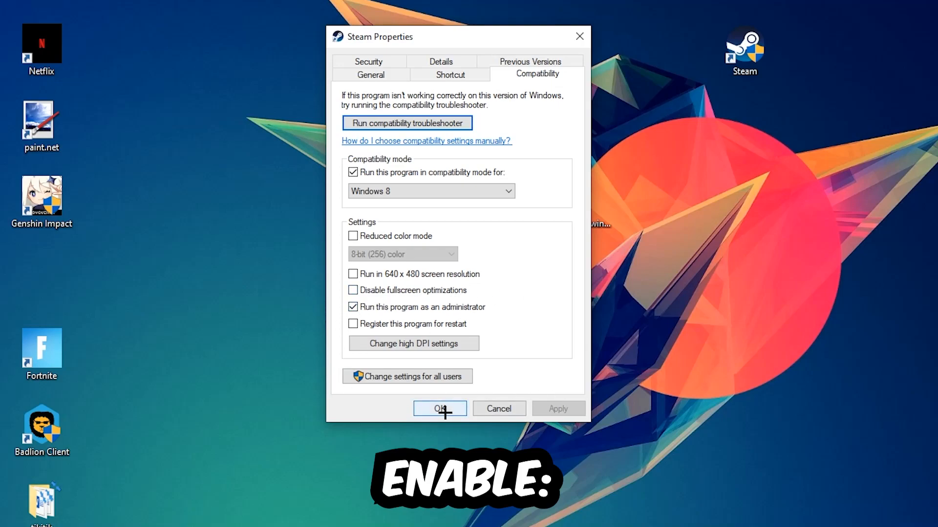
{"action": "left_click", "coordinate": [439, 408]}
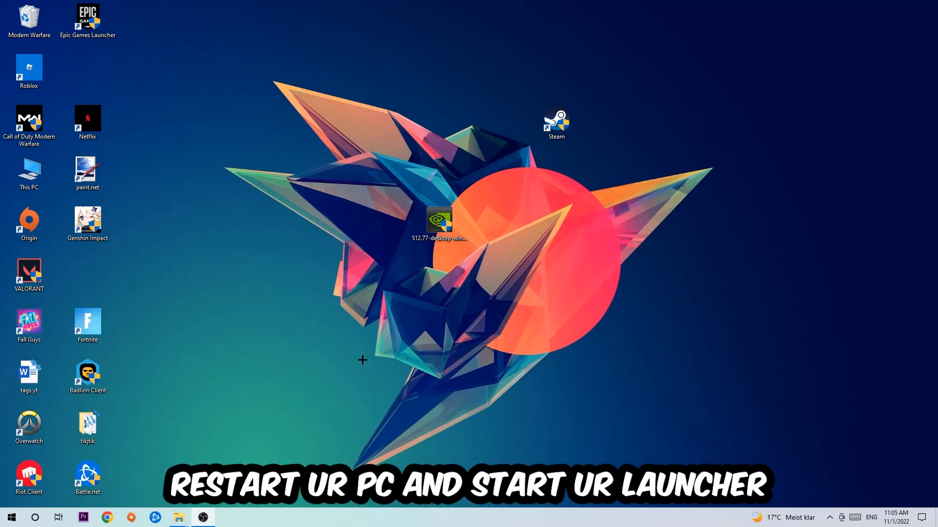
{"action": "left_click", "coordinate": [556, 122]}
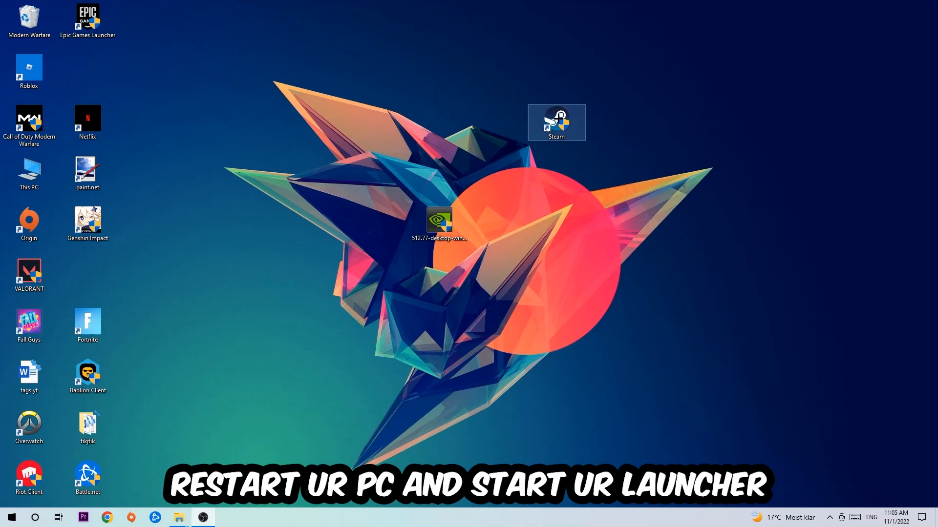
{"action": "left_click_drag", "start_coordinate": [557, 122], "coordinate": [440, 122]}
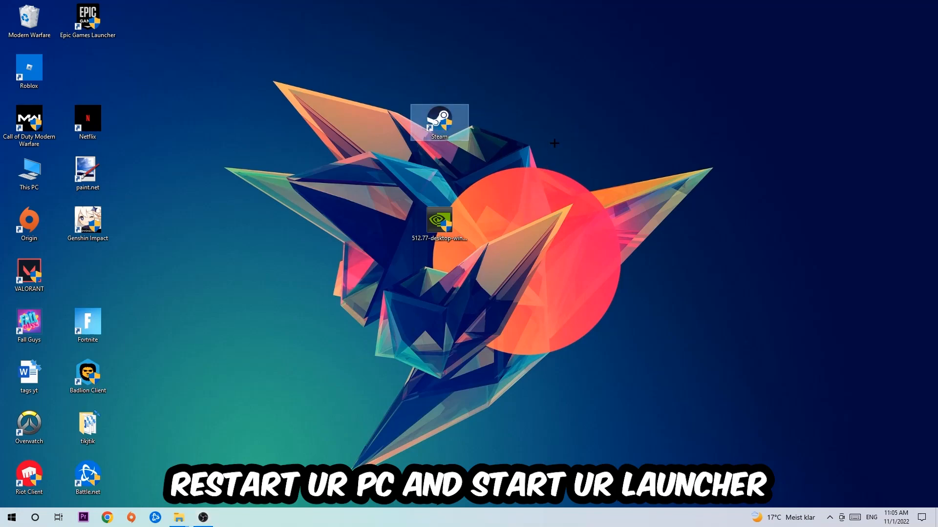